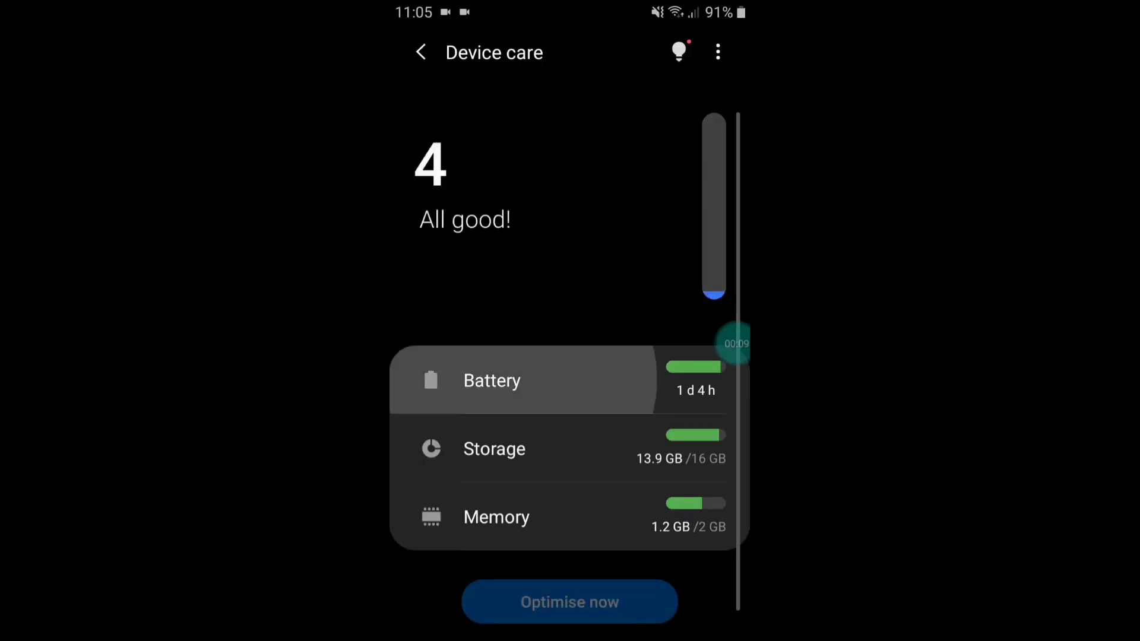
Step: View per-app battery usage since the last full charge from the Battery details screen
click(491, 380)
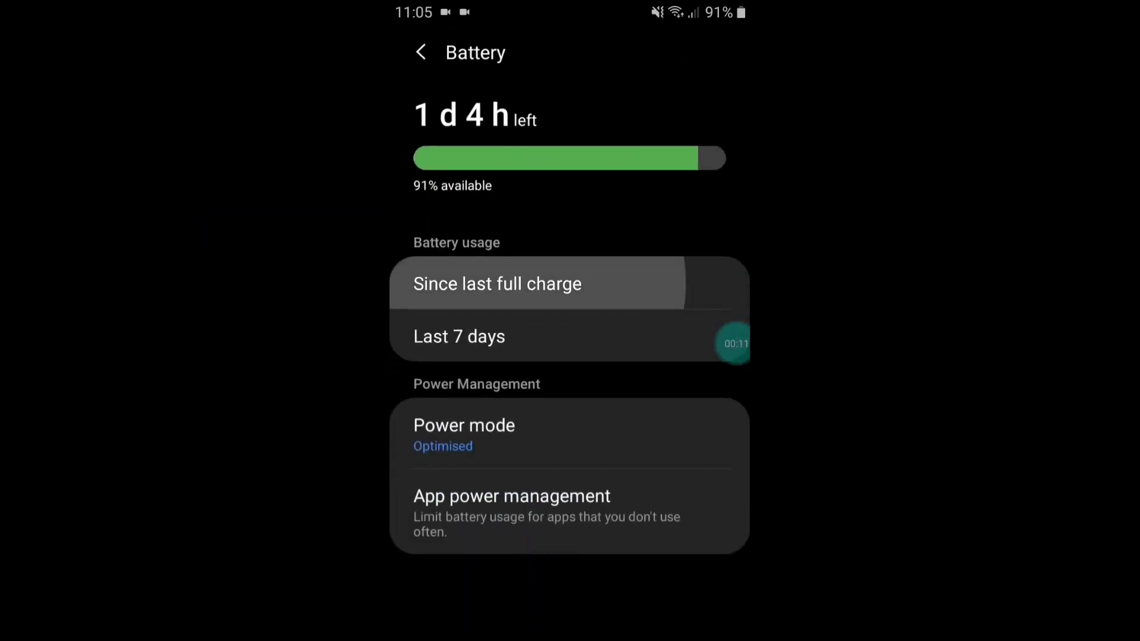
click(497, 284)
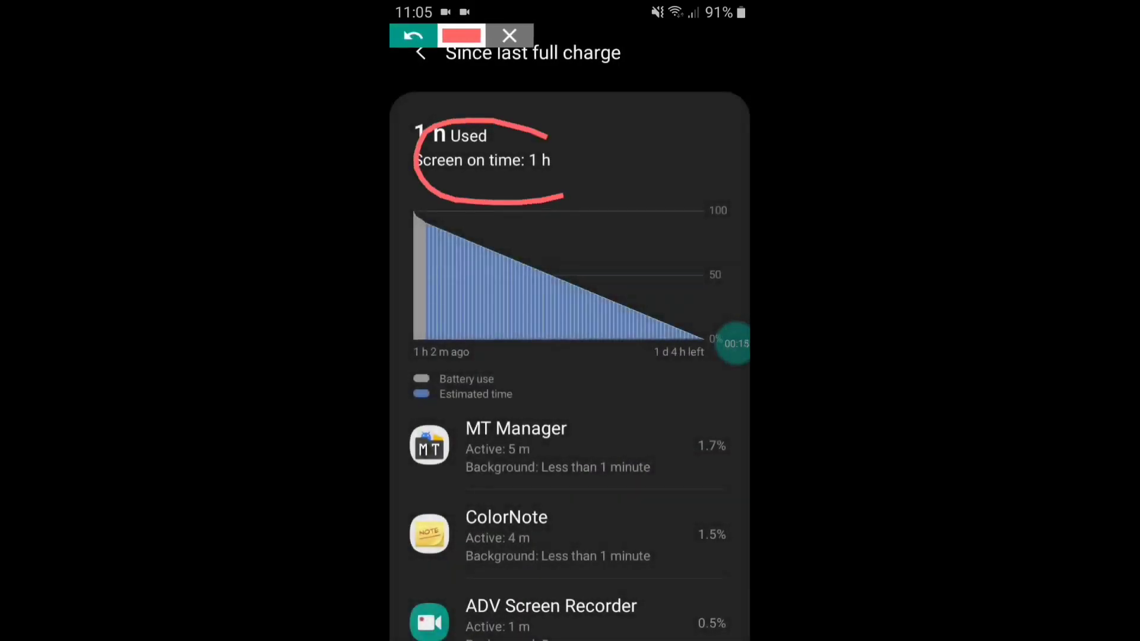
click(508, 36)
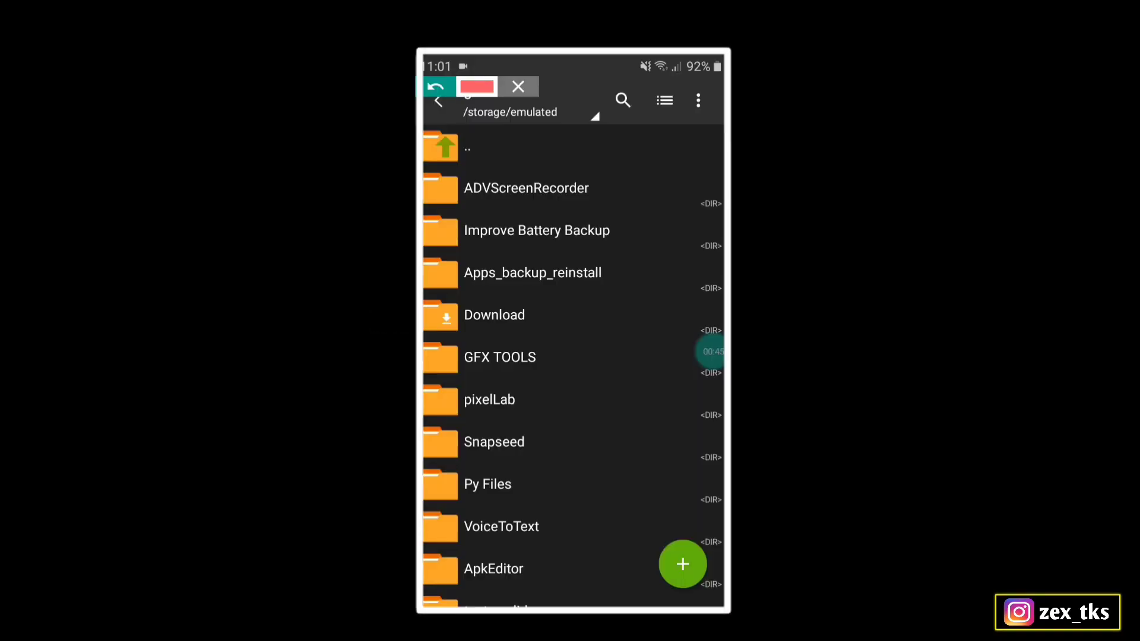
Step: Copy the com.android.battery.stats folder from Improve Battery Backup
click(516, 86)
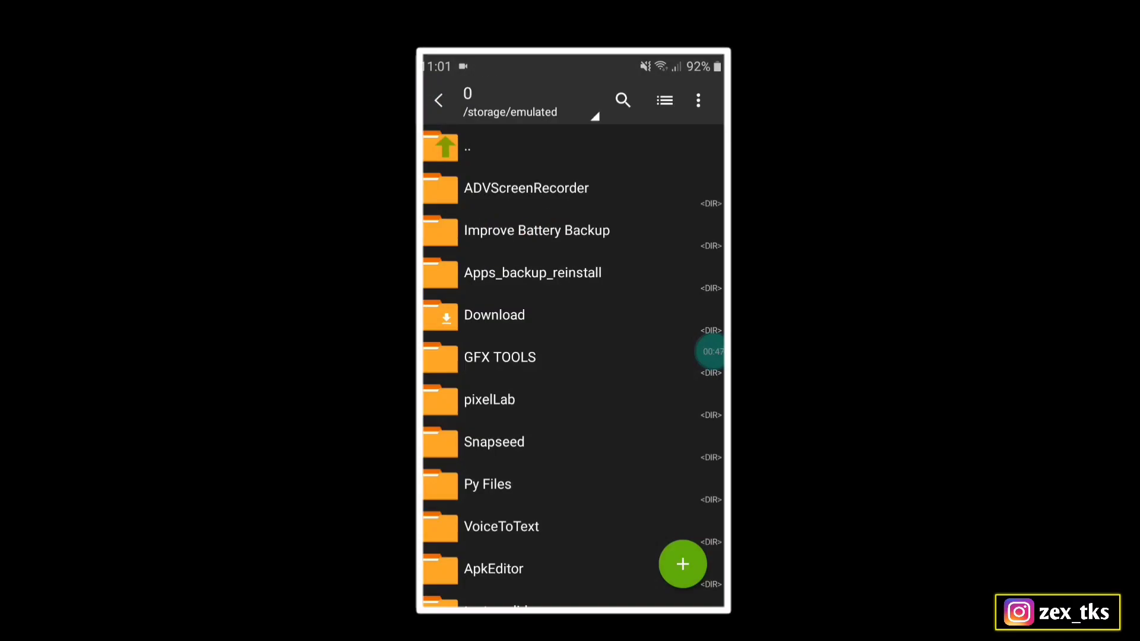
click(536, 229)
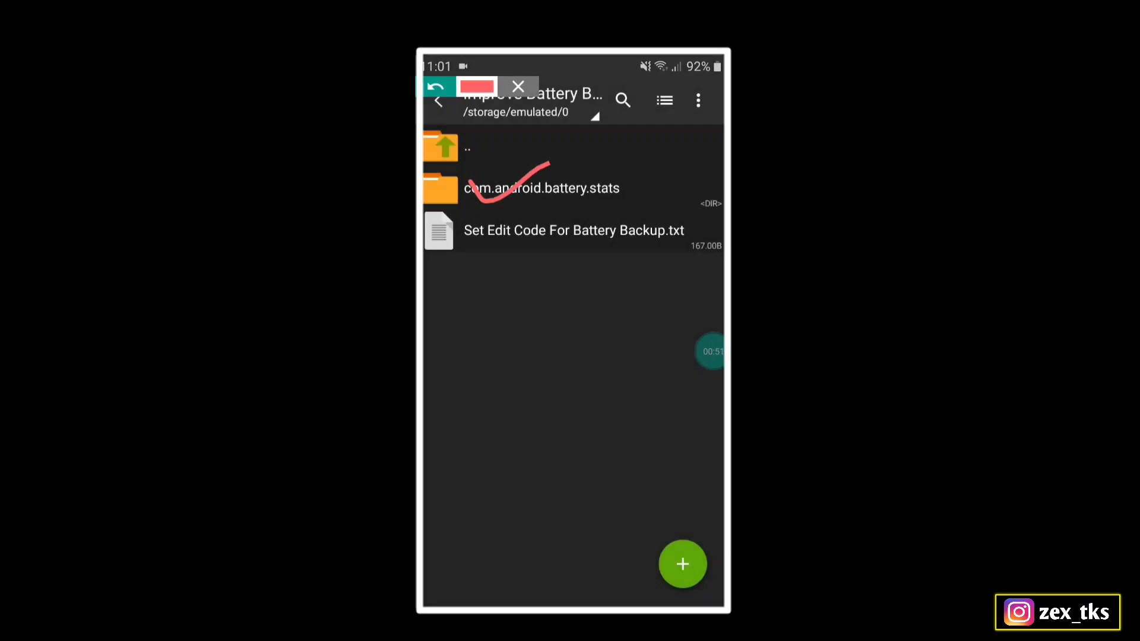
click(542, 188)
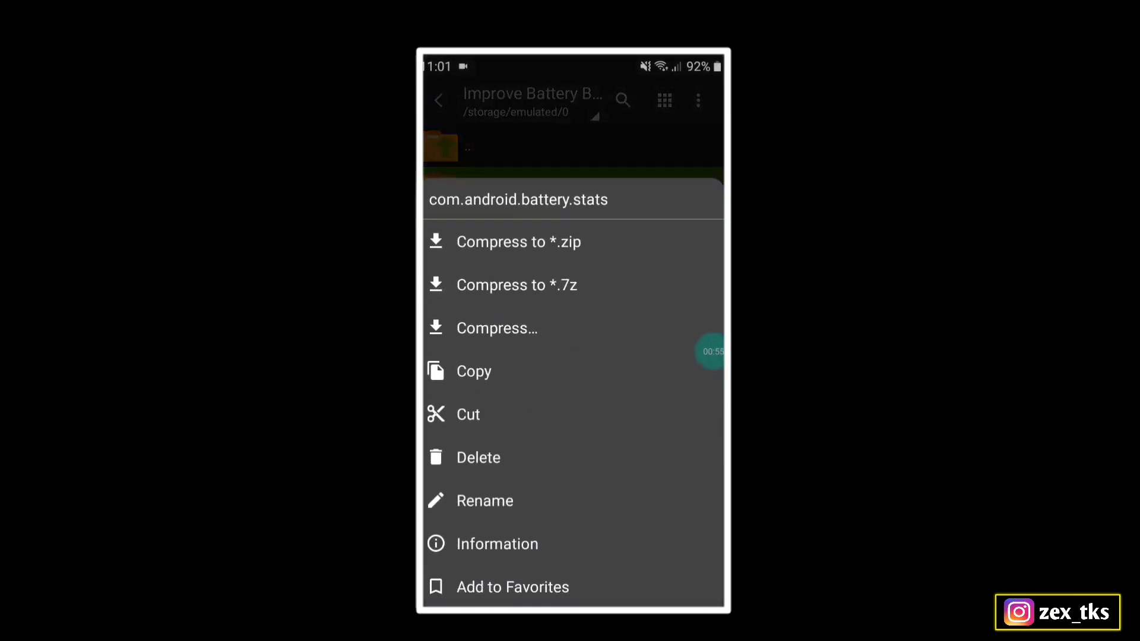
click(473, 370)
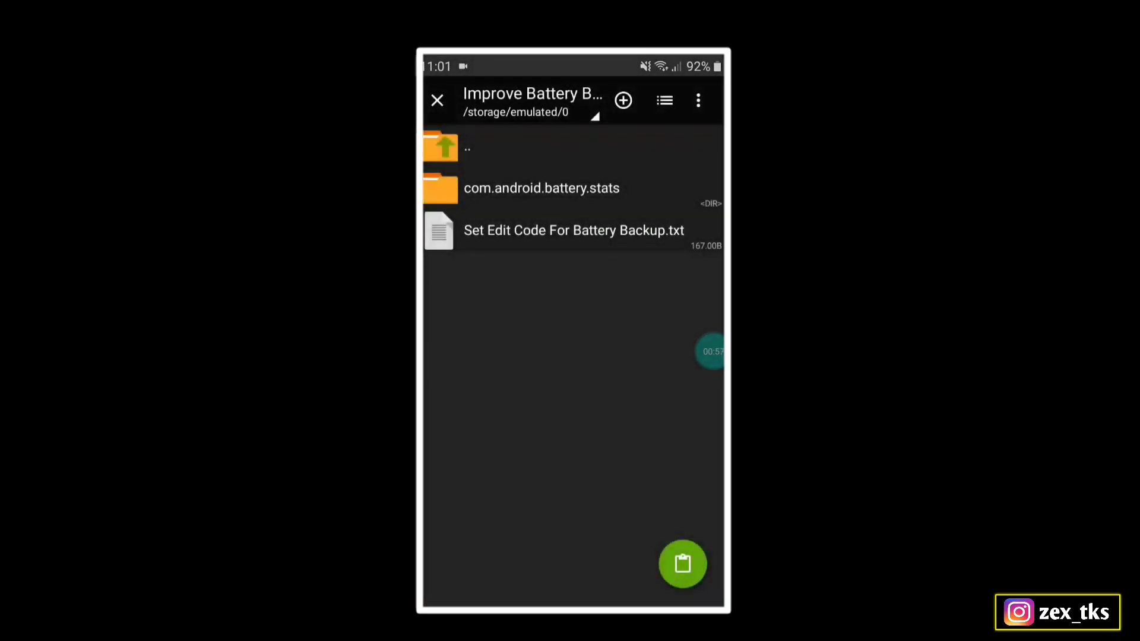
Step: Paste the folder into Android/data and return to the storage root
click(468, 148)
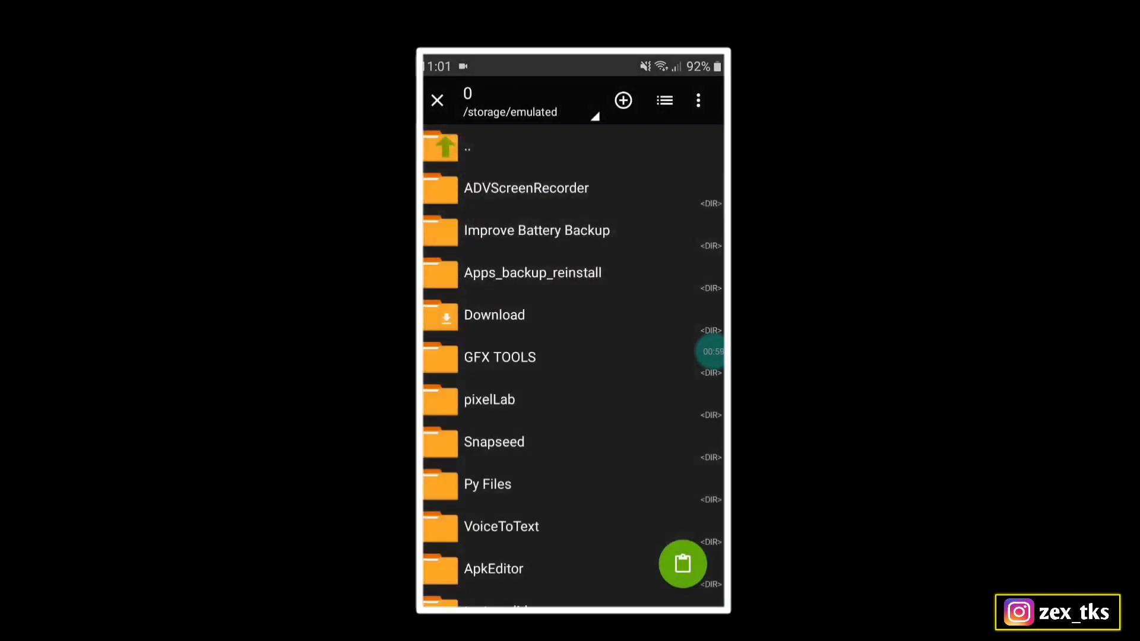
scroll(down, 3)
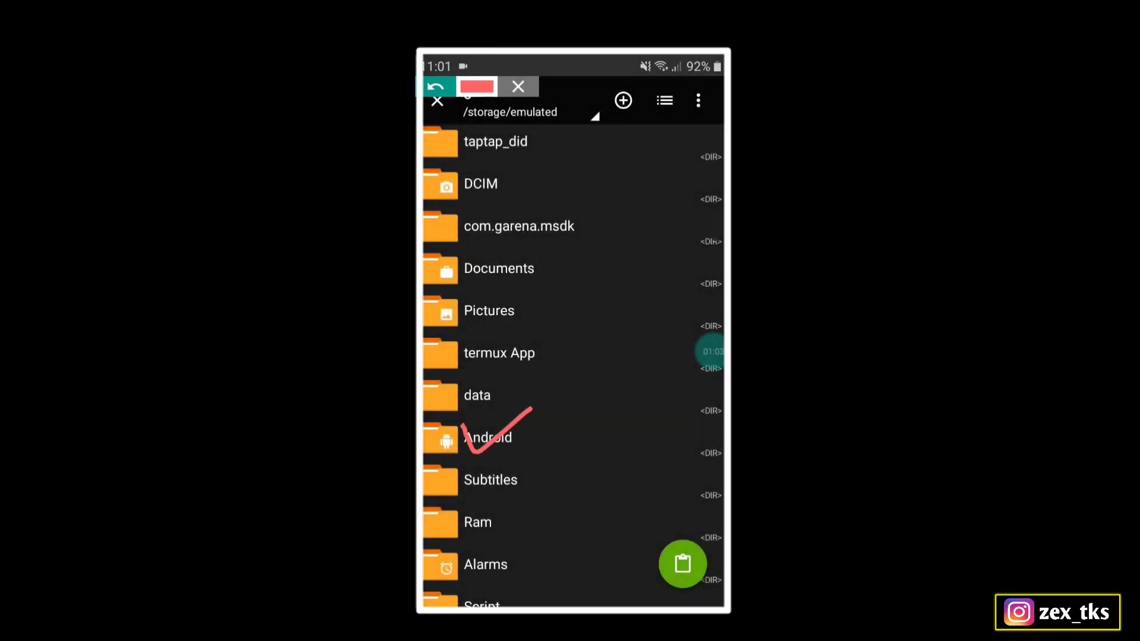
click(486, 437)
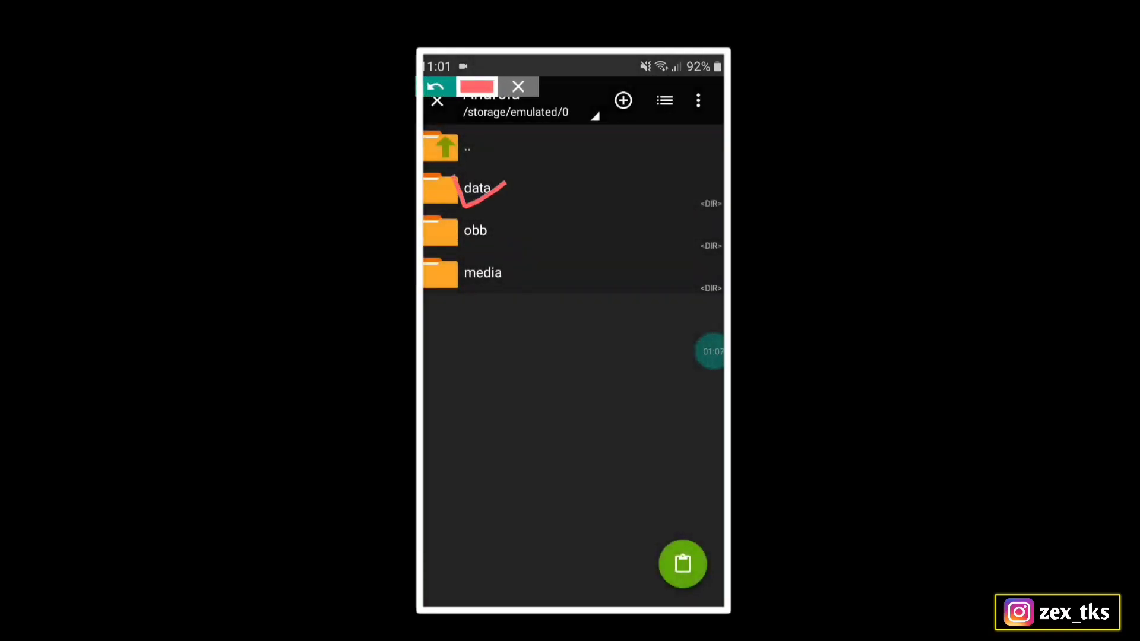
click(477, 187)
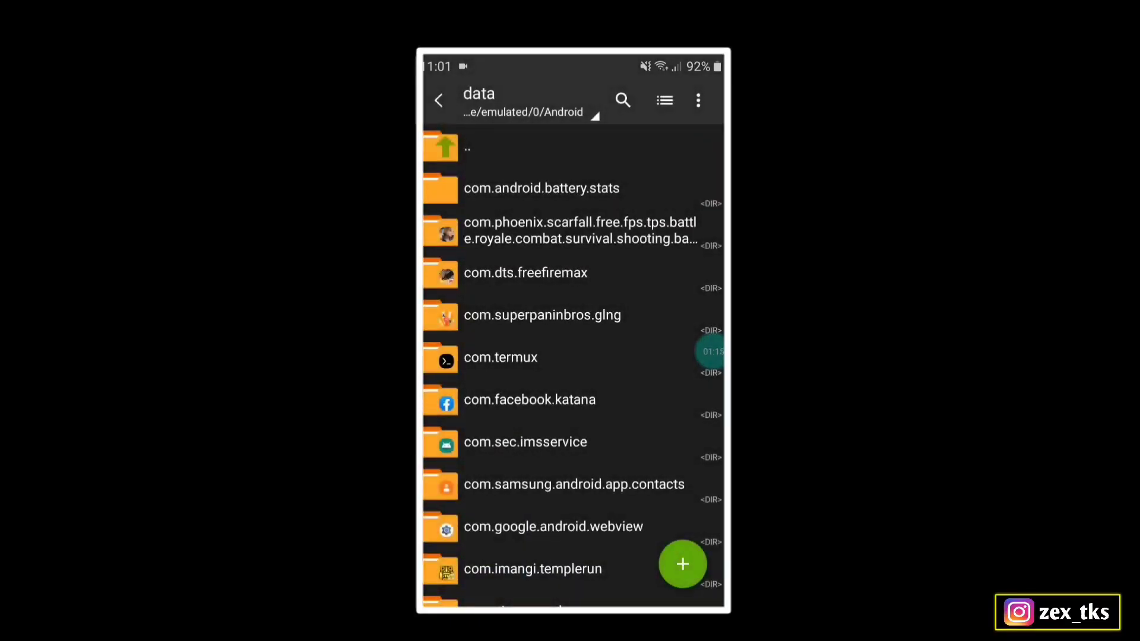
click(438, 99)
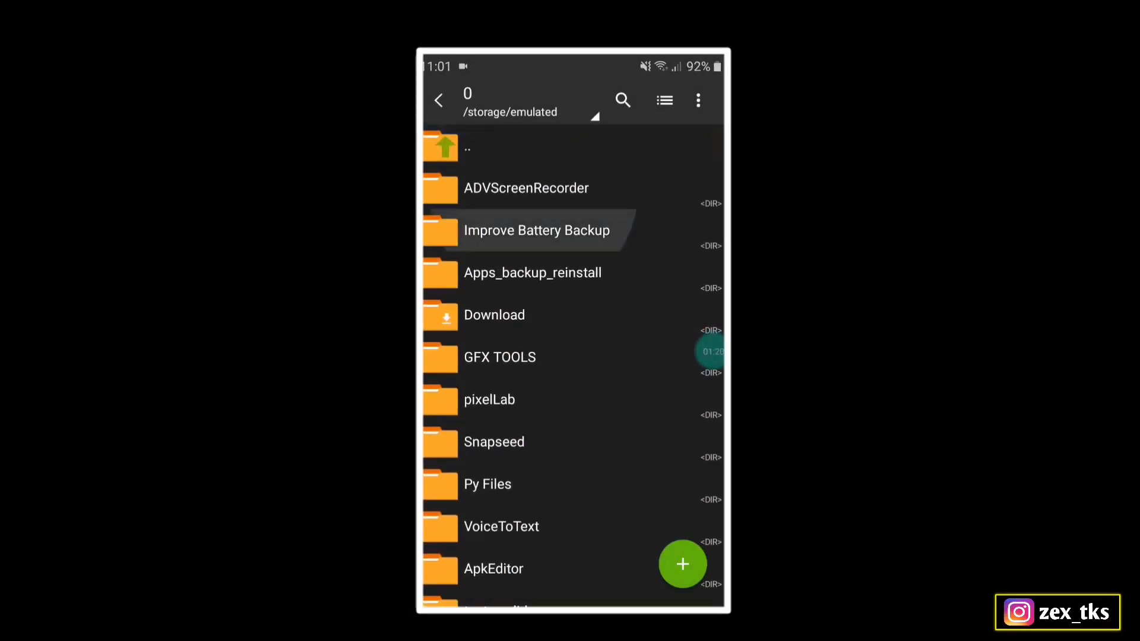
Step: Open Set Edit Code For Battery Backup.txt from Improve Battery Backup with the Text Editor
click(537, 230)
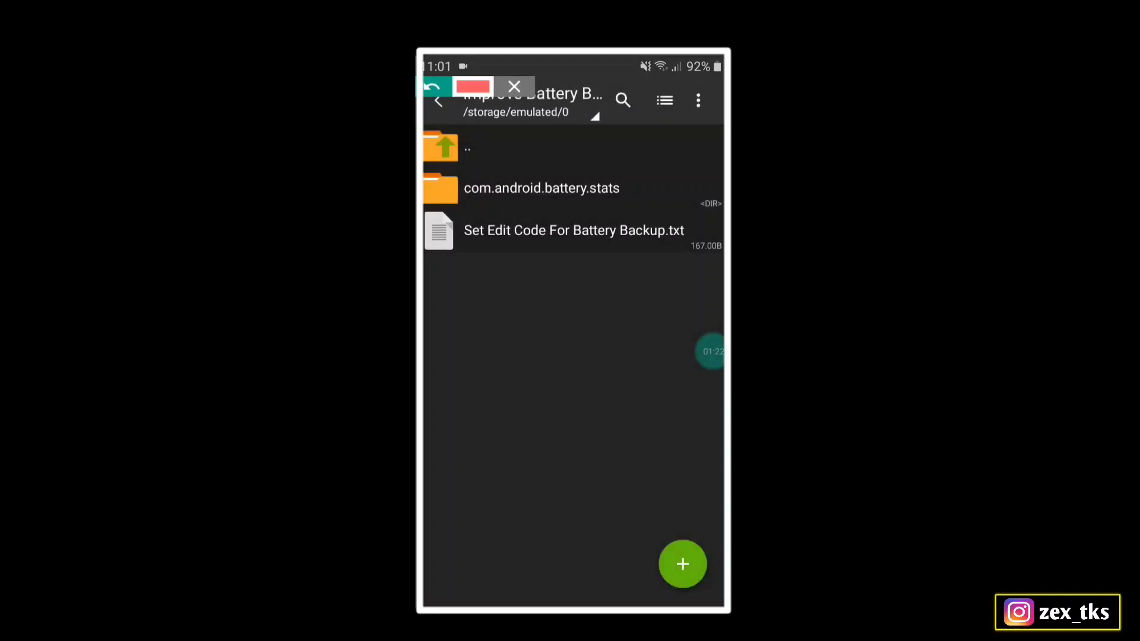
click(514, 87)
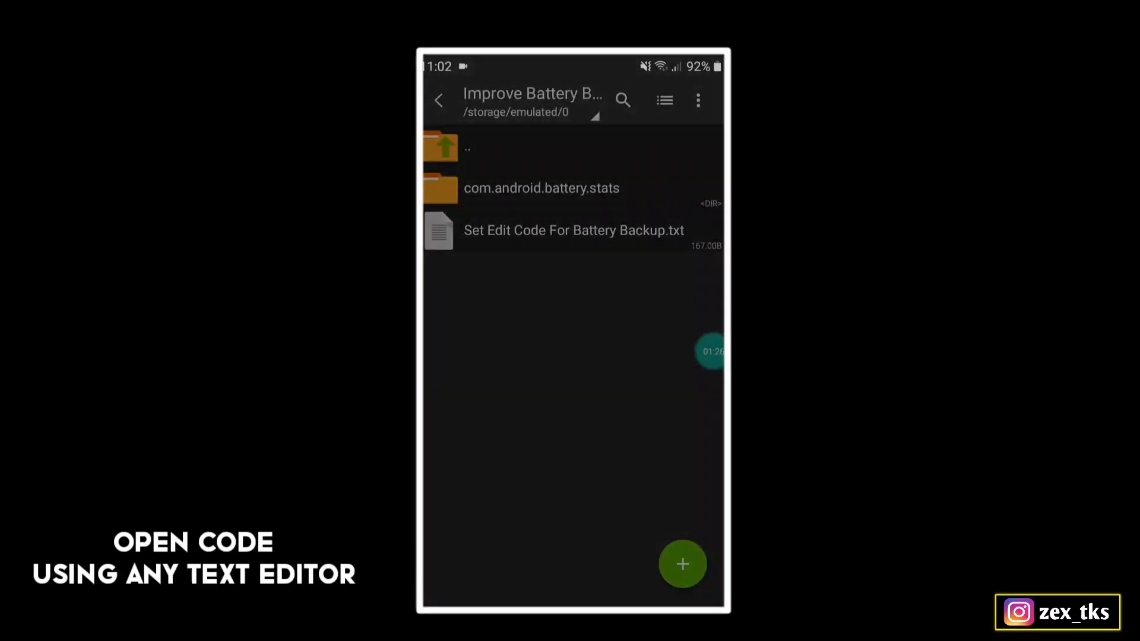
click(574, 231)
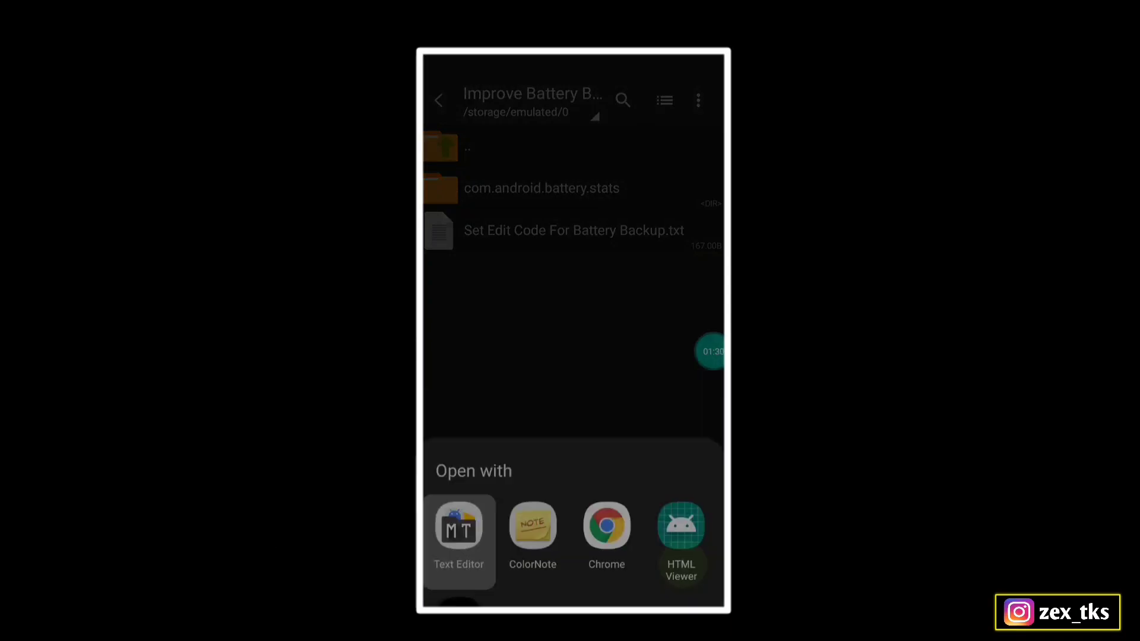
click(458, 525)
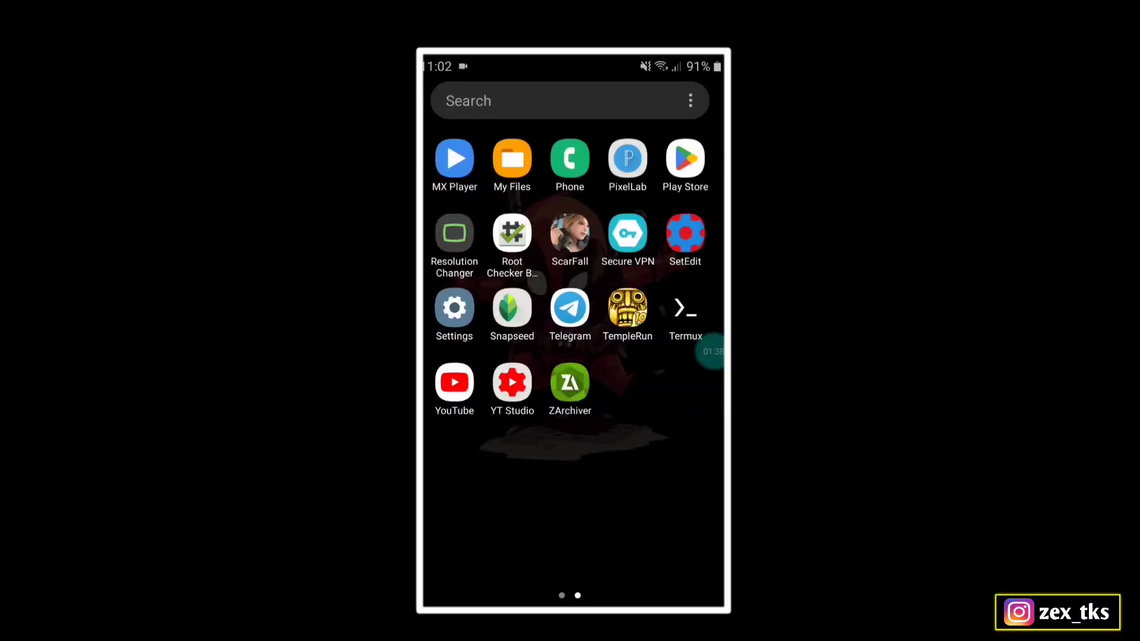
Step: Launch SetEdit and add a new system setting ro.ril.power_collapse with value 1
click(684, 232)
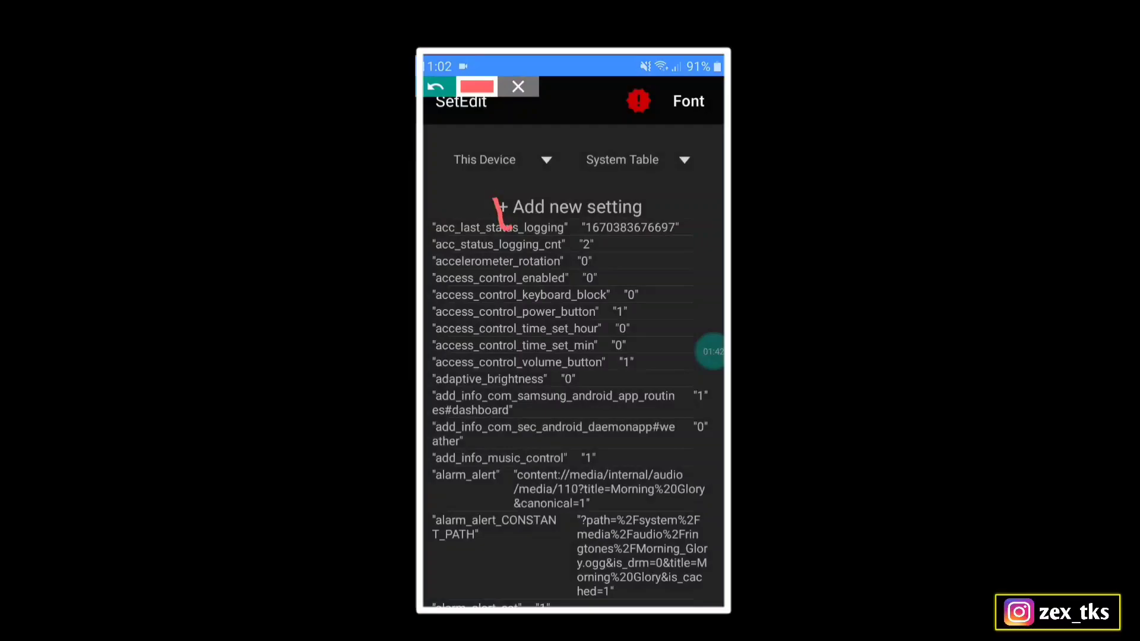
click(569, 206)
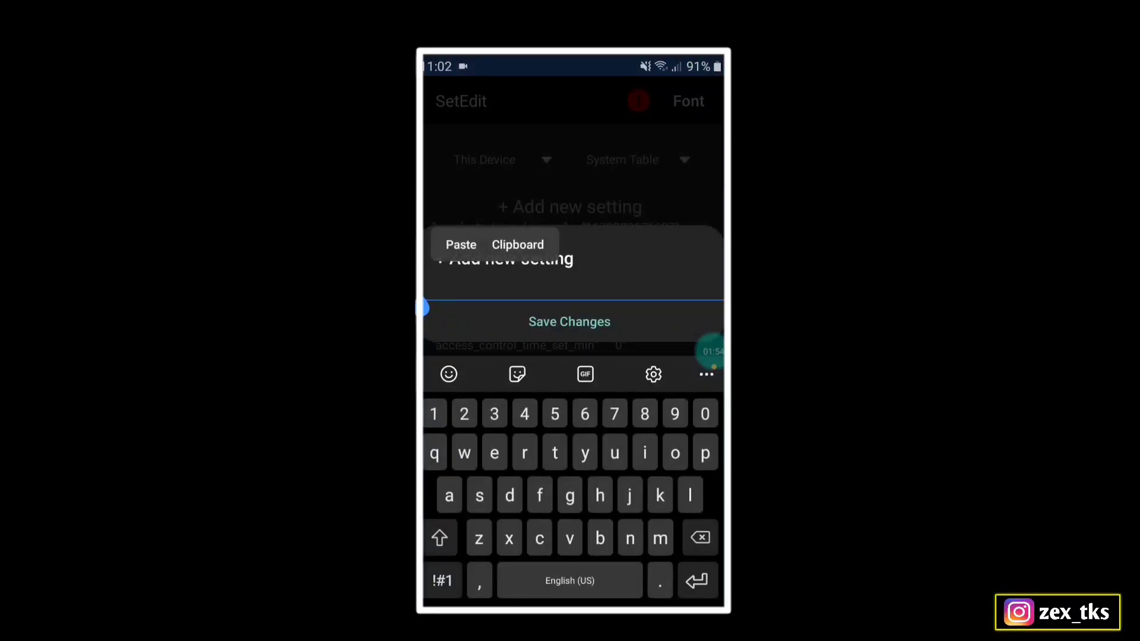
click(461, 244)
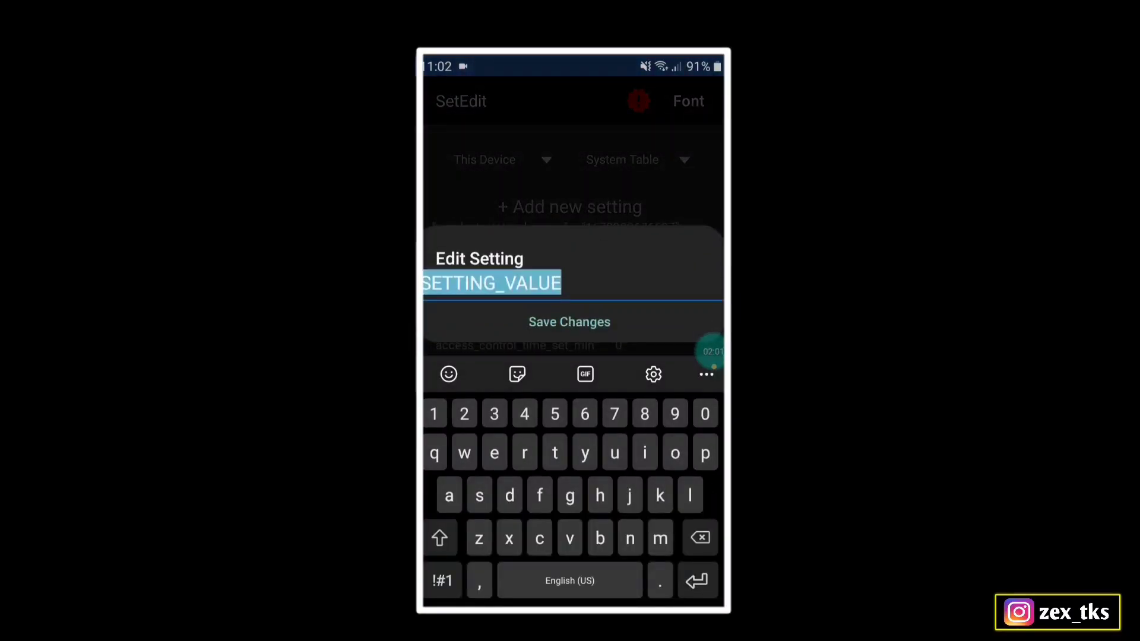
text(1)
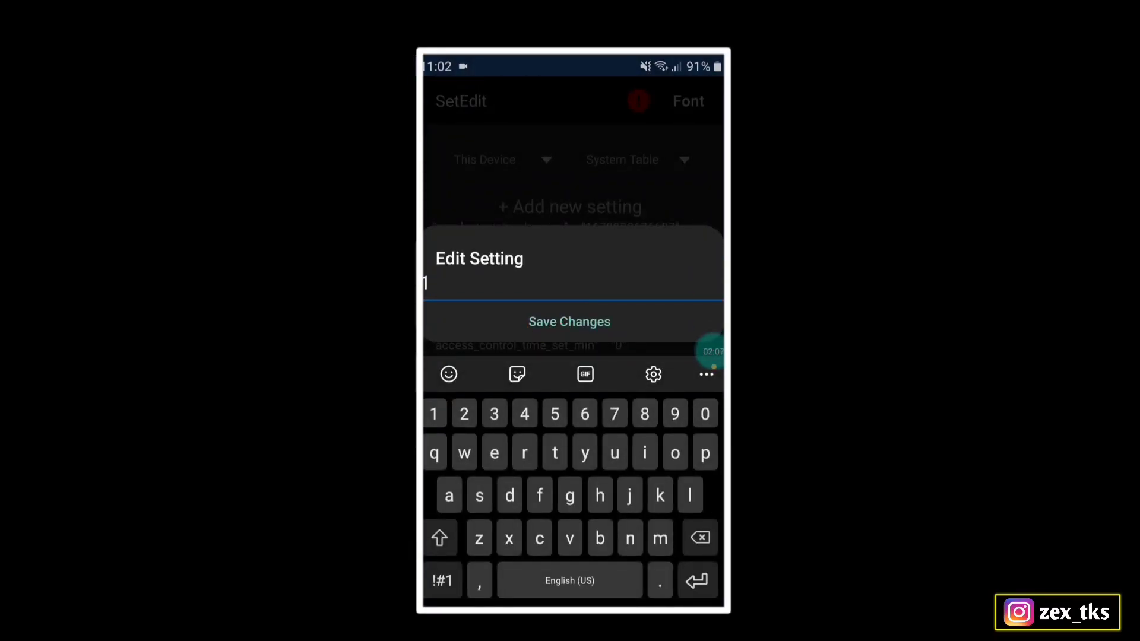
click(569, 322)
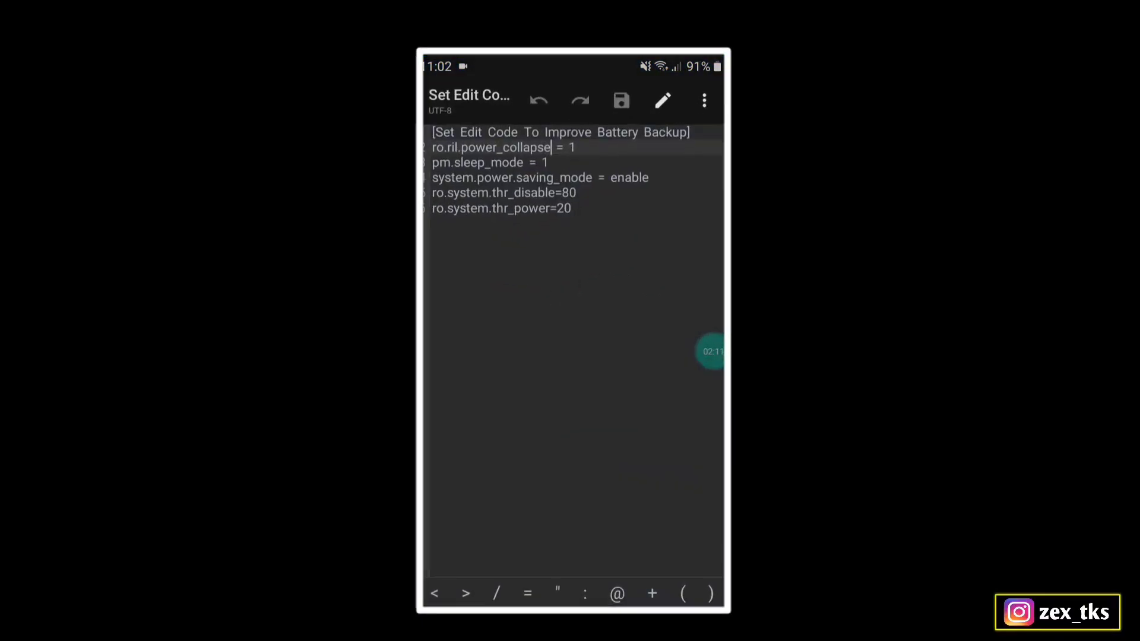
Step: Add pm.sleep_mode as a new system setting using the name copied from the notes
click(509, 162)
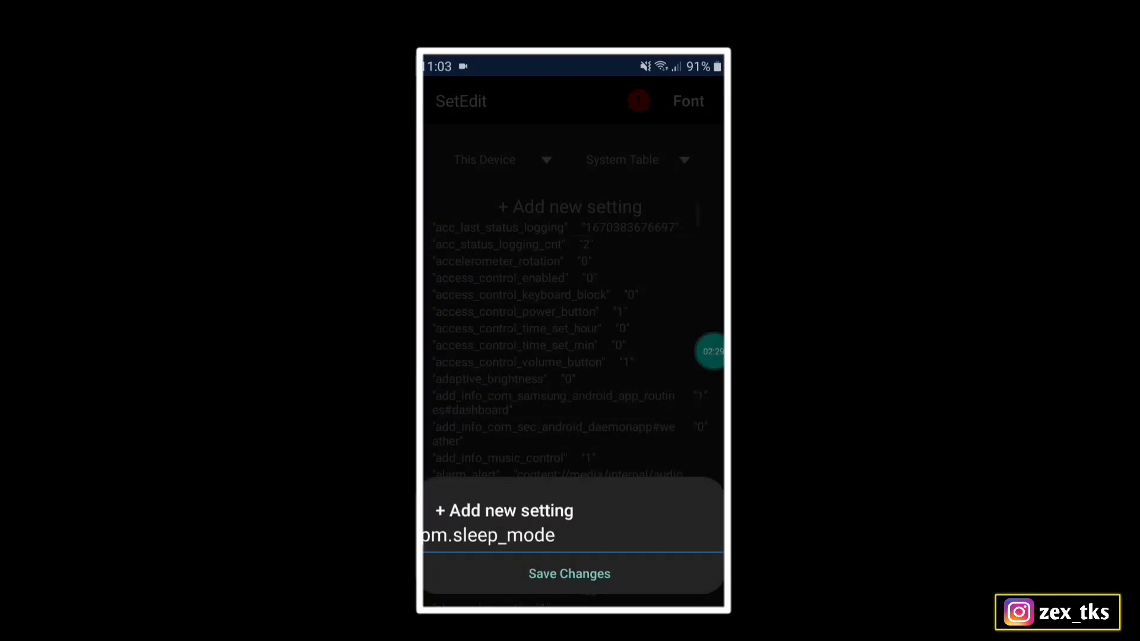
click(488, 535)
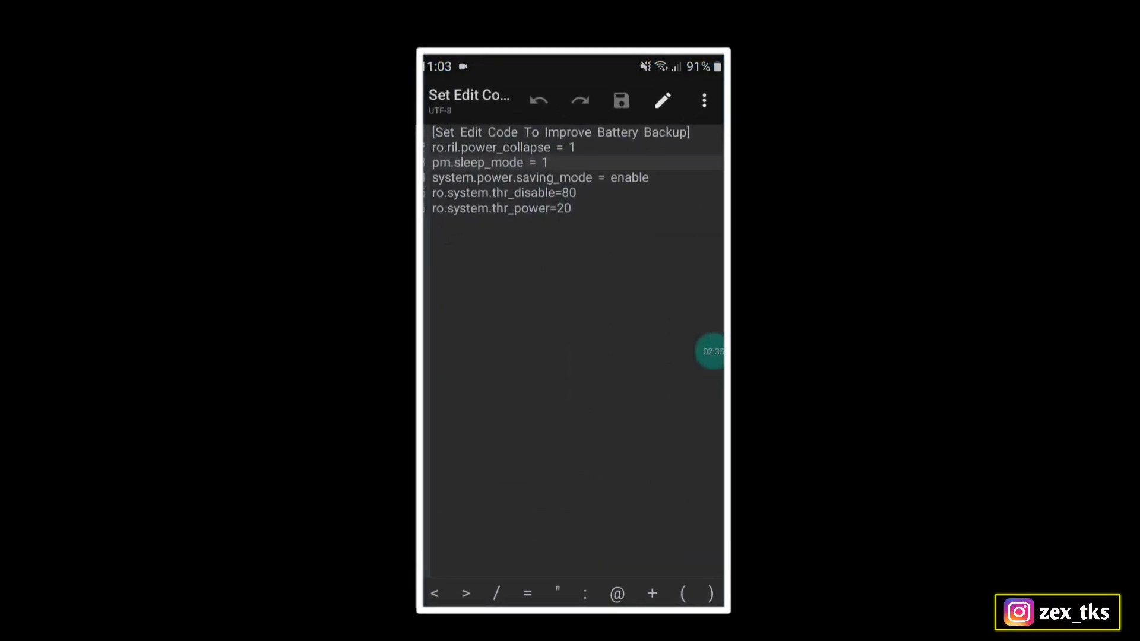
Step: Add system.power.saving_mode as a new system setting with value enable
double_click(511, 177)
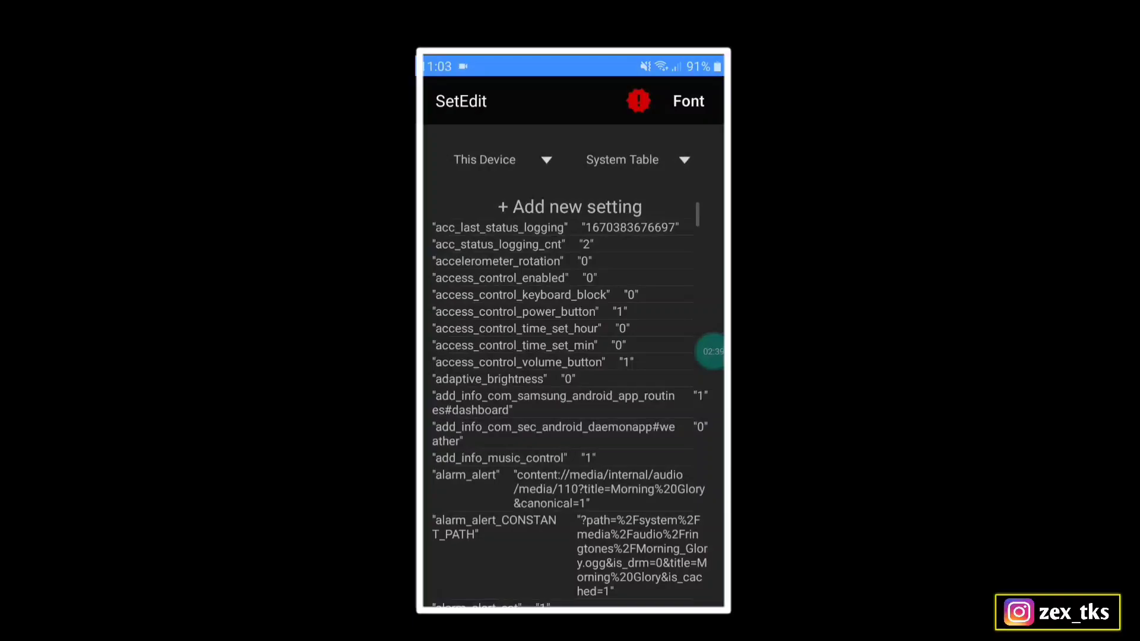
click(569, 206)
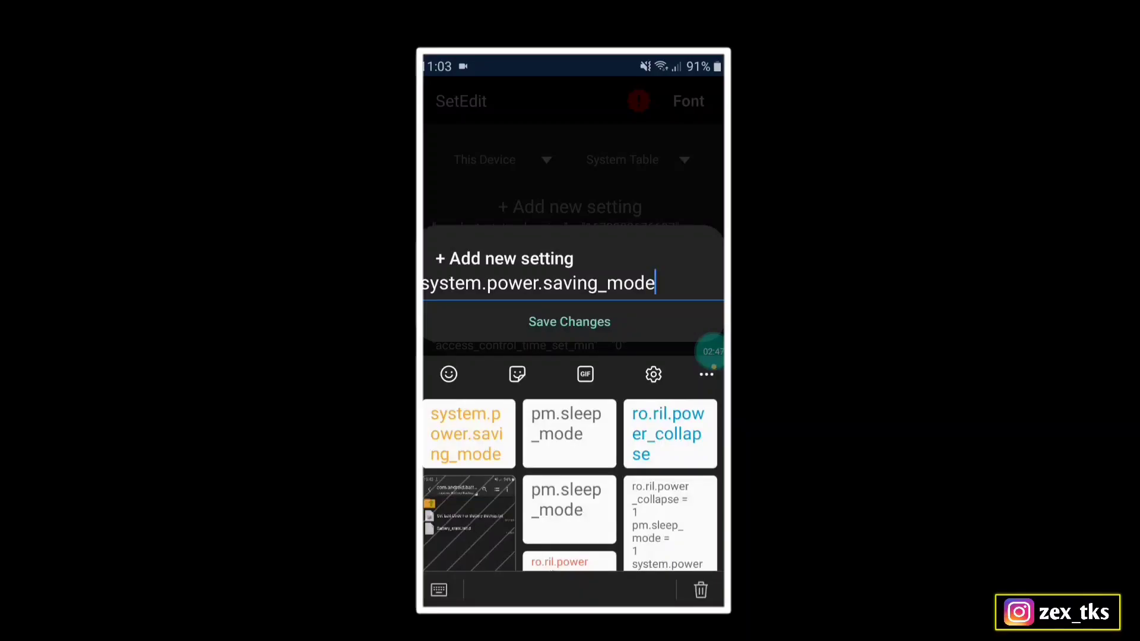
text(enab)
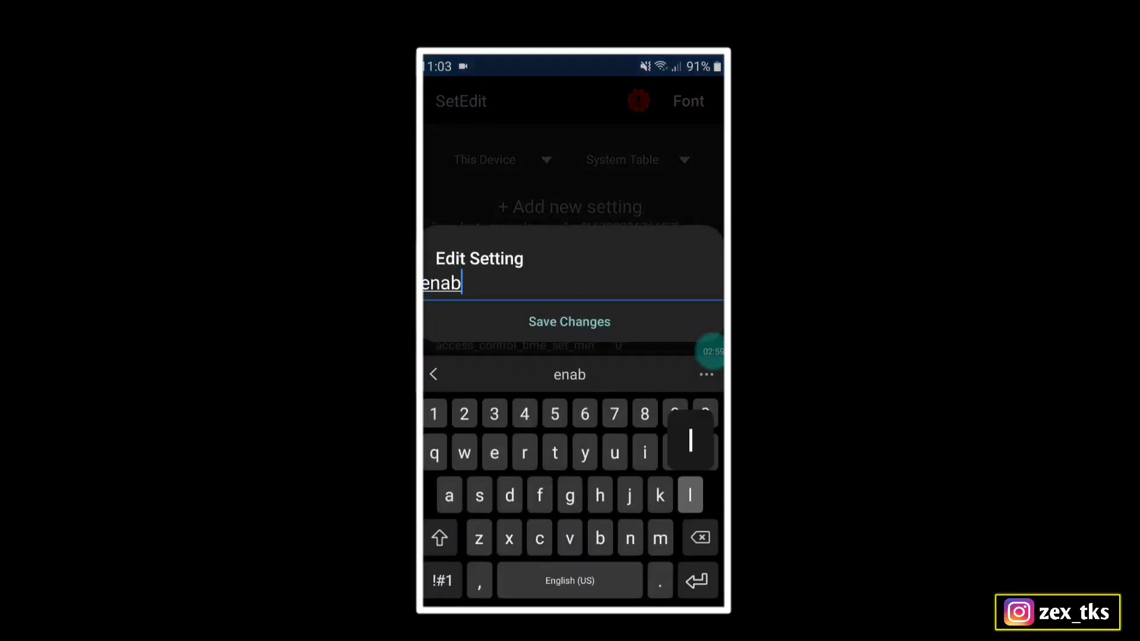
click(569, 321)
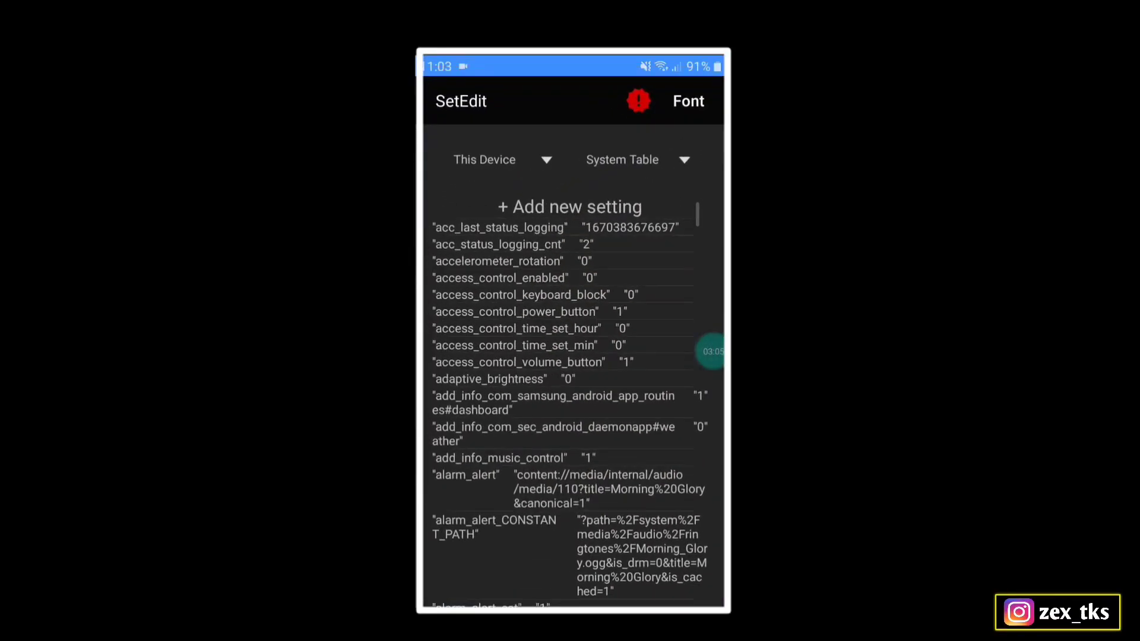
Step: Add ro.system.thr_disable as a new system setting with value 80
click(568, 207)
text(80)
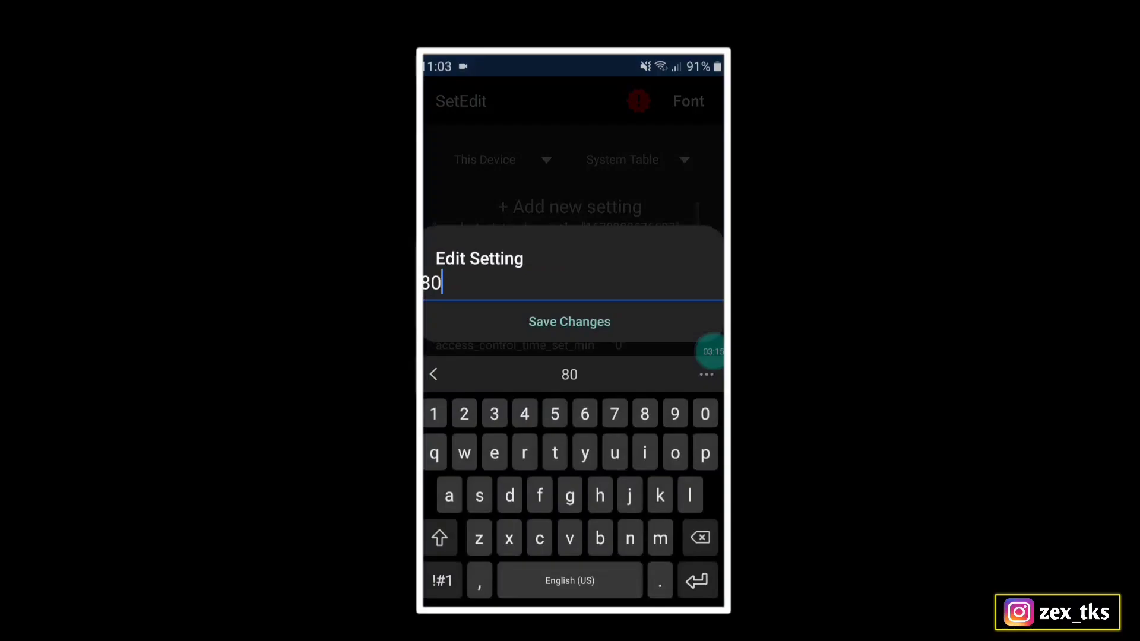
click(569, 322)
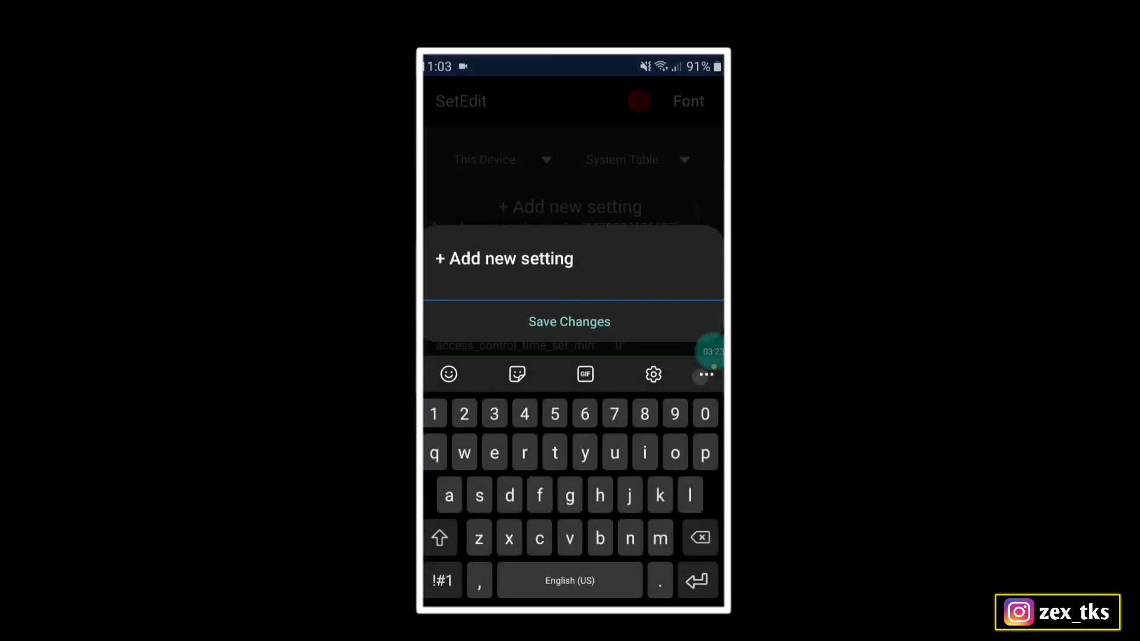
Step: Add ro.system.thr_power as a new system setting, then close all recent apps
text(ro.system.thr_power)
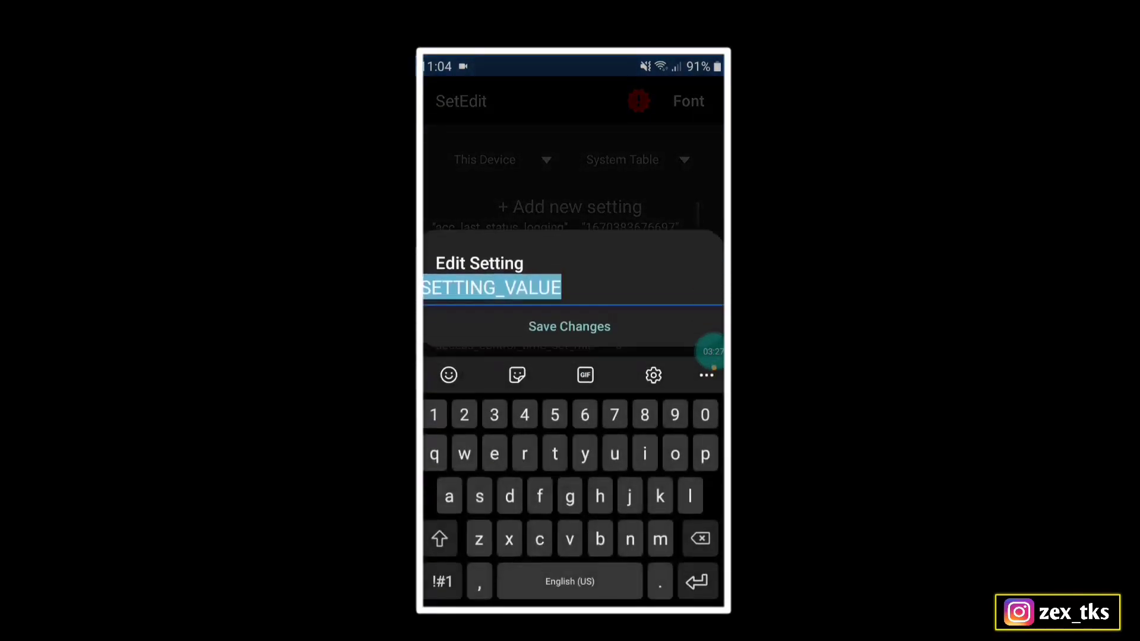
click(568, 326)
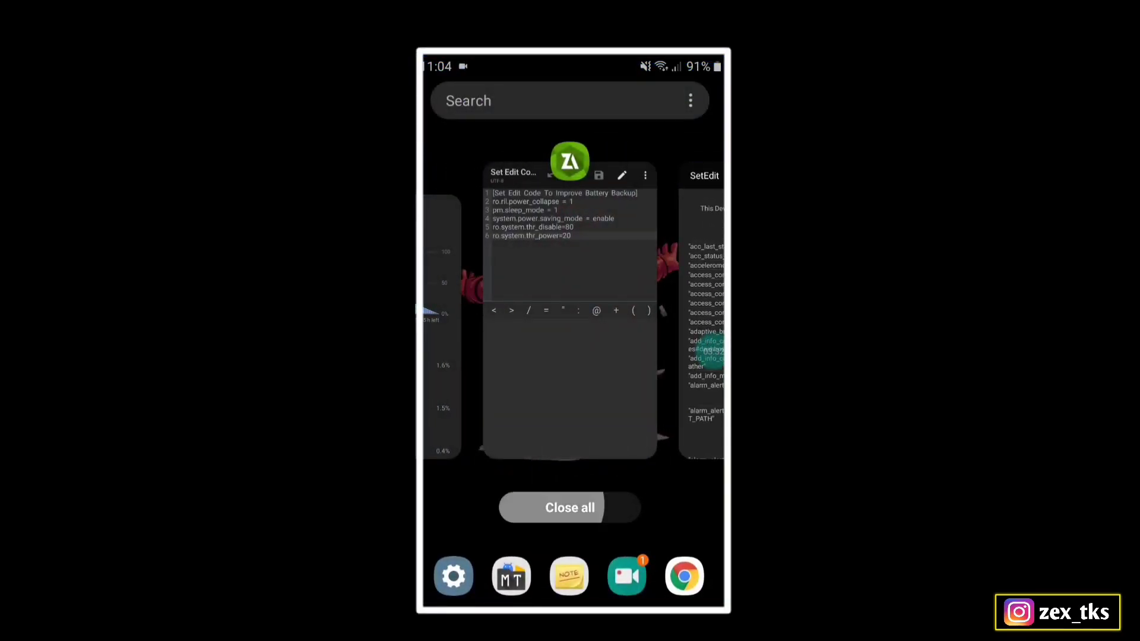
click(568, 507)
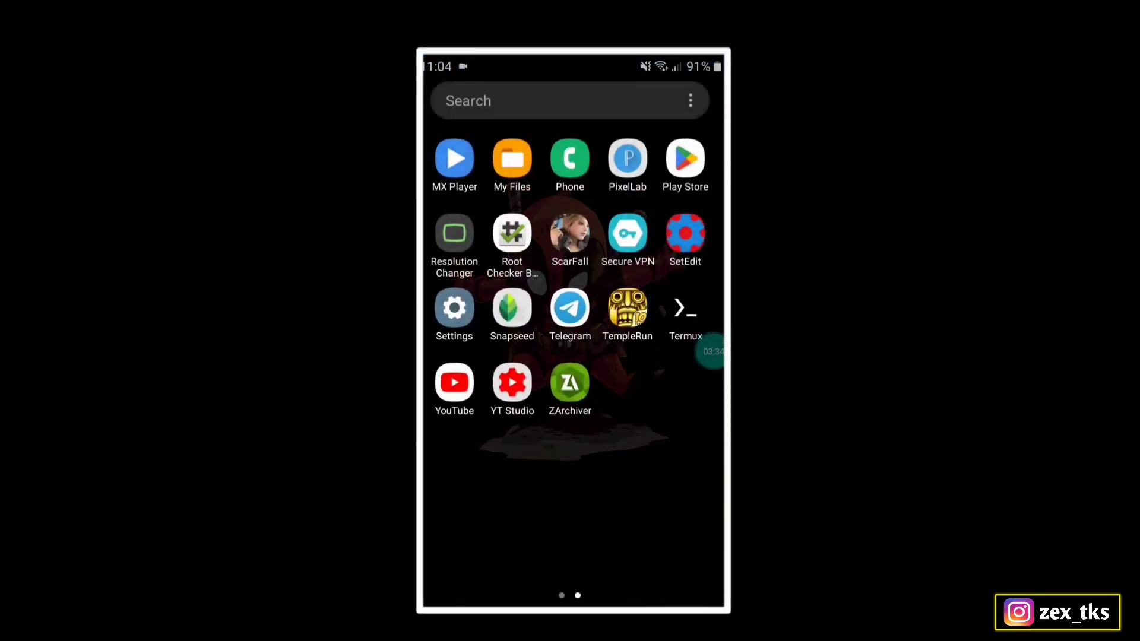